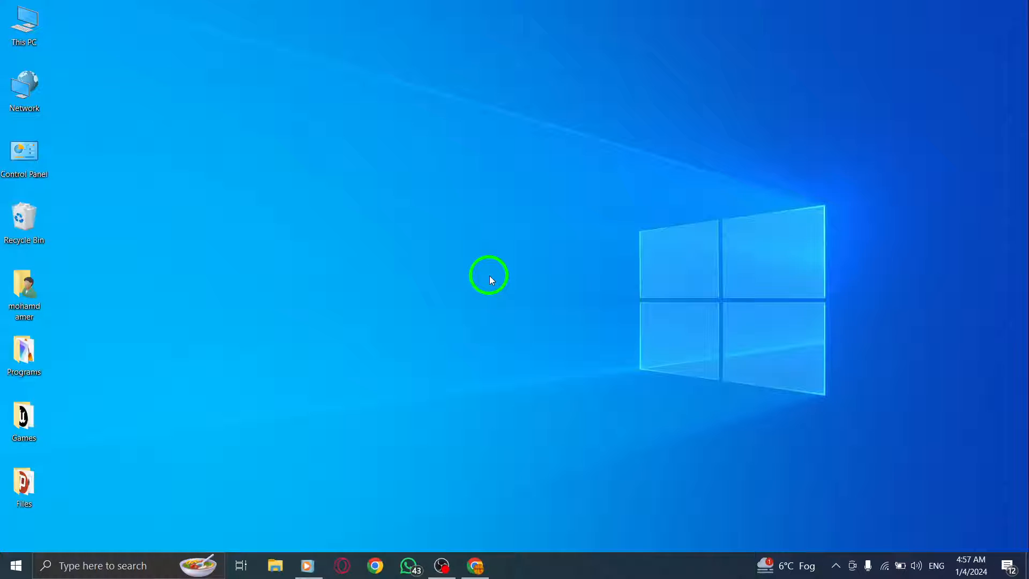
{"action": "mouse_move", "coordinate": [600, 329]}
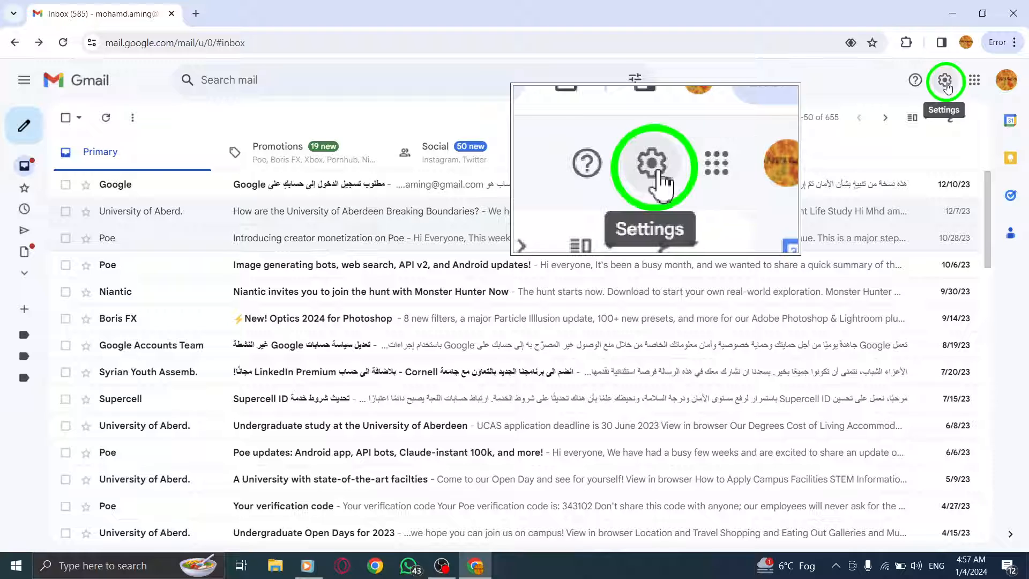
Step: Go from the inbox to the full General settings page via quick settings
{"action": "left_click", "coordinate": [944, 79]}
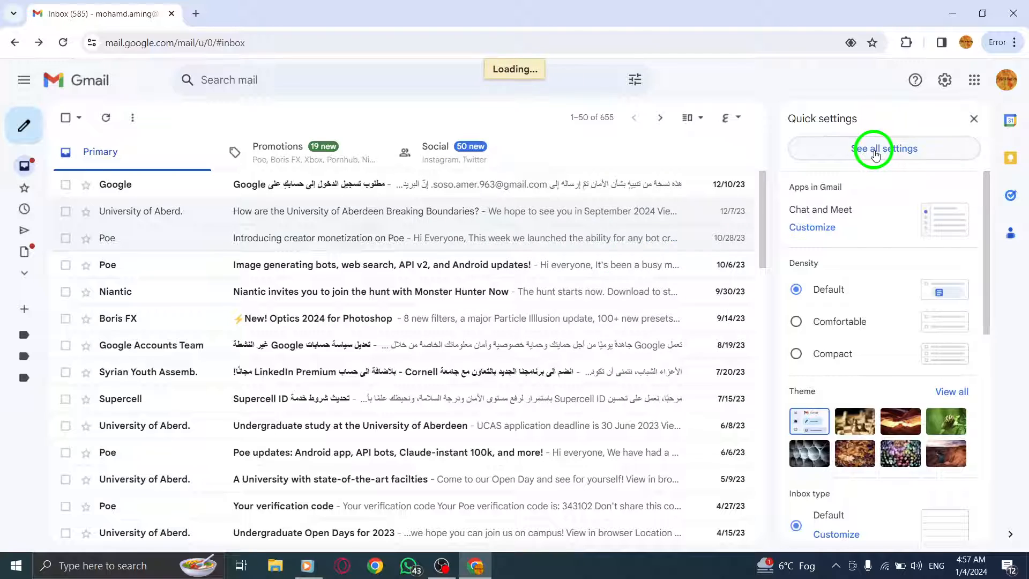
{"action": "left_click", "coordinate": [883, 148]}
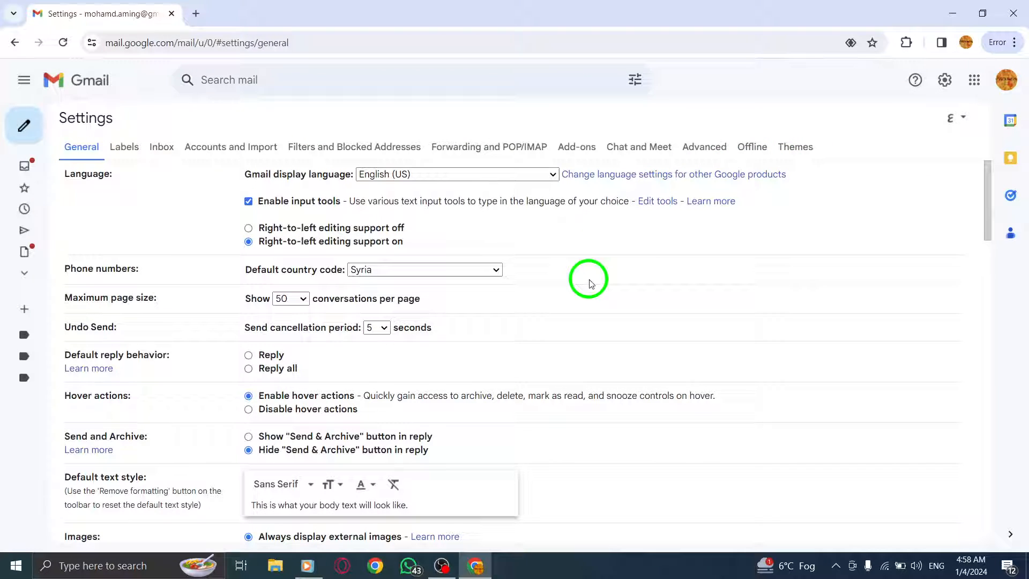
{"action": "mouse_move", "coordinate": [588, 284]}
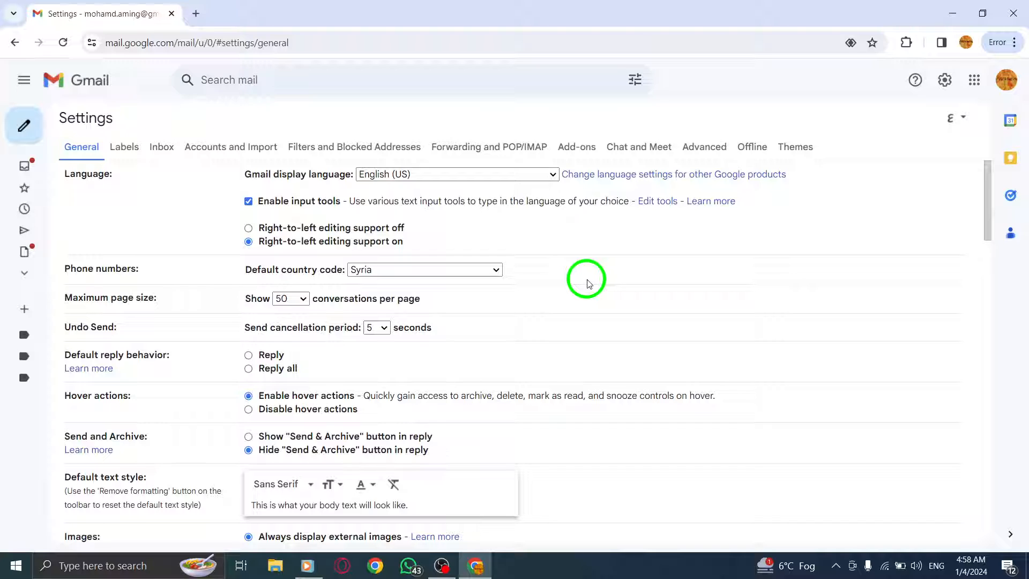
Step: Scroll the General settings down past smart features to the Package tracking section
{"action": "scroll", "scroll_direction": "down", "scroll_amount": 3}
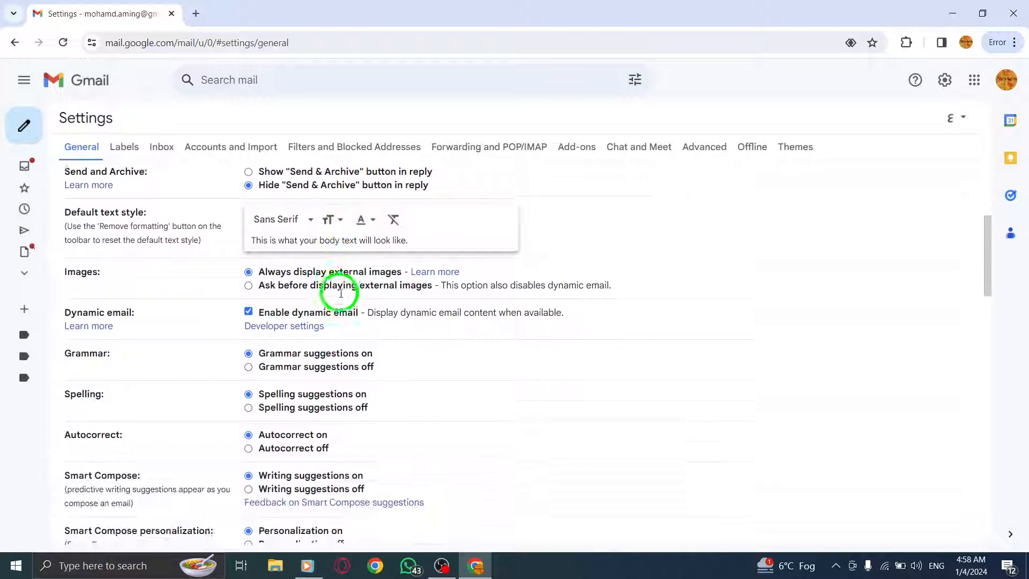
{"action": "scroll", "scroll_direction": "down", "scroll_amount": 3}
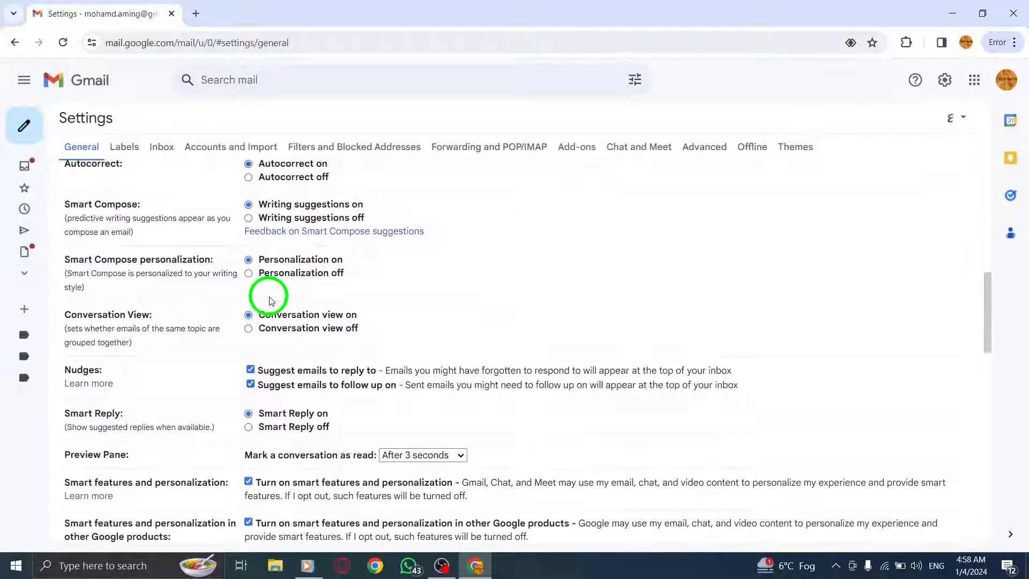
{"action": "scroll", "scroll_direction": "down", "scroll_amount": 3}
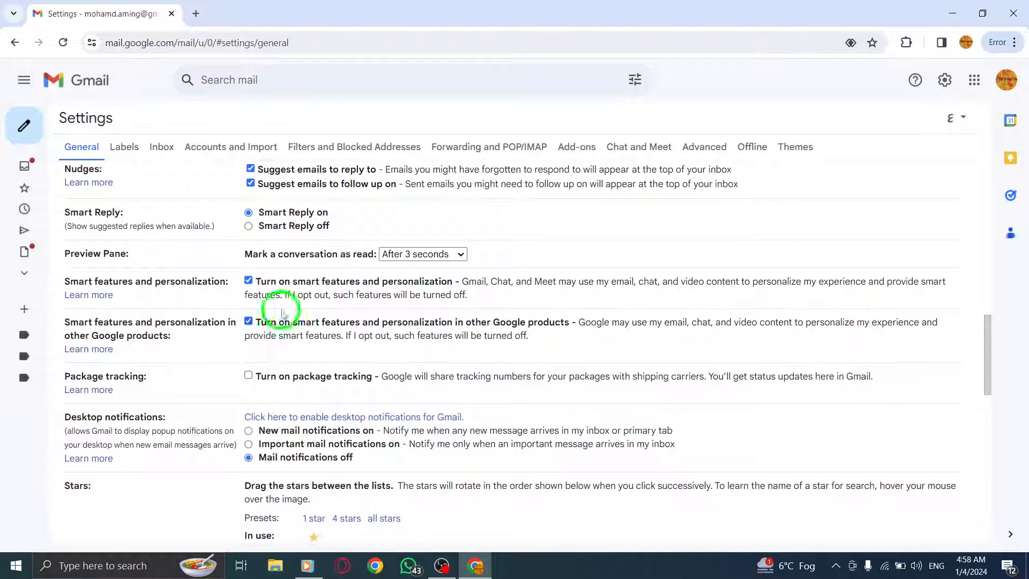
{"action": "mouse_move", "coordinate": [365, 285]}
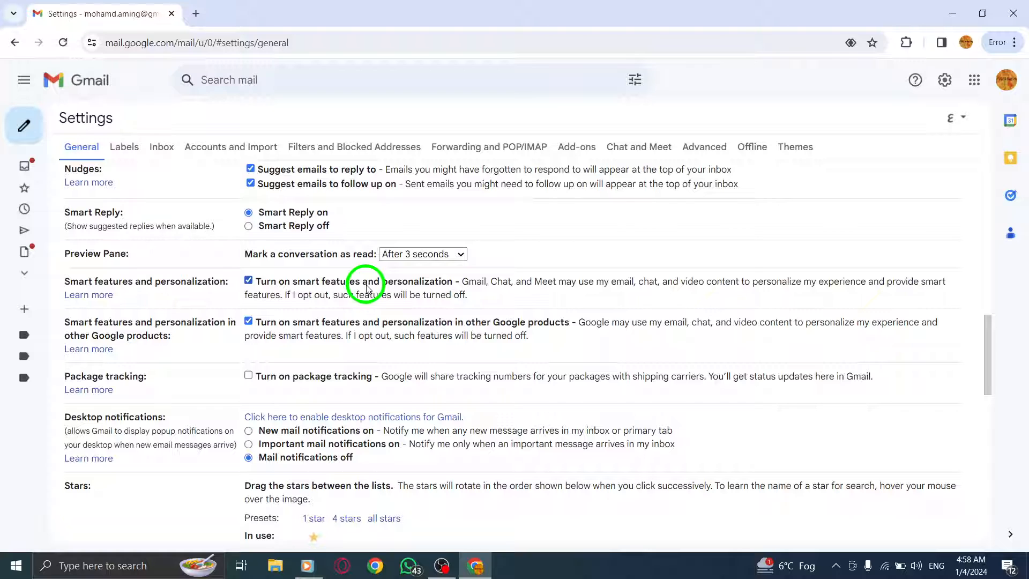